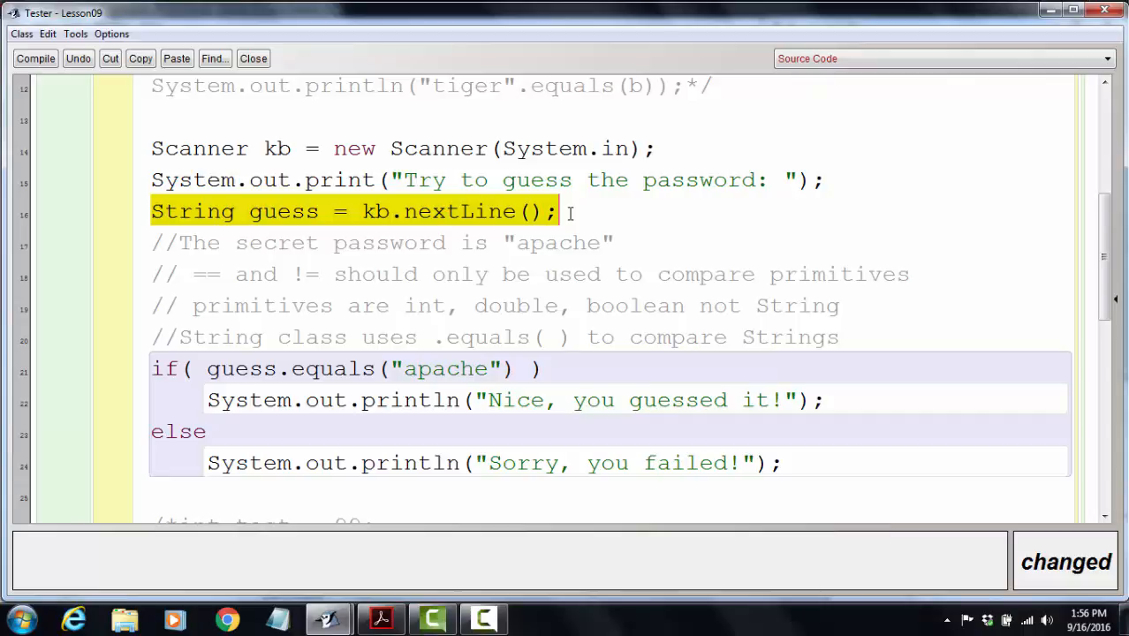
mouse_move(450, 251)
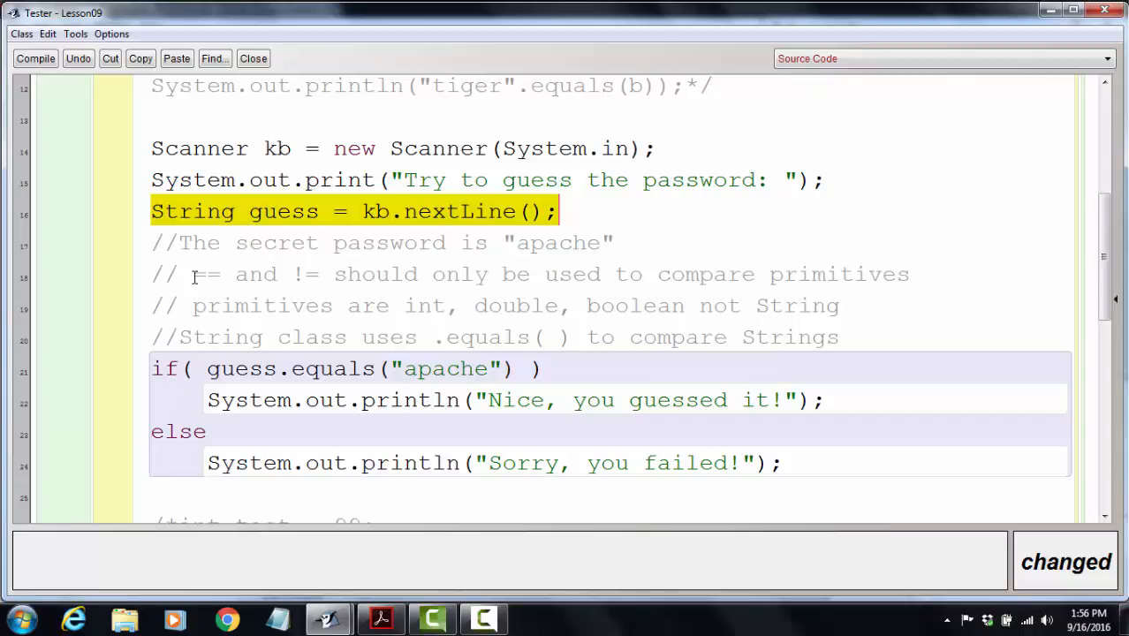
Note the == and != operators in the comment, point out equals in the condition, and compile Tester.
drag(193, 274, 301, 274)
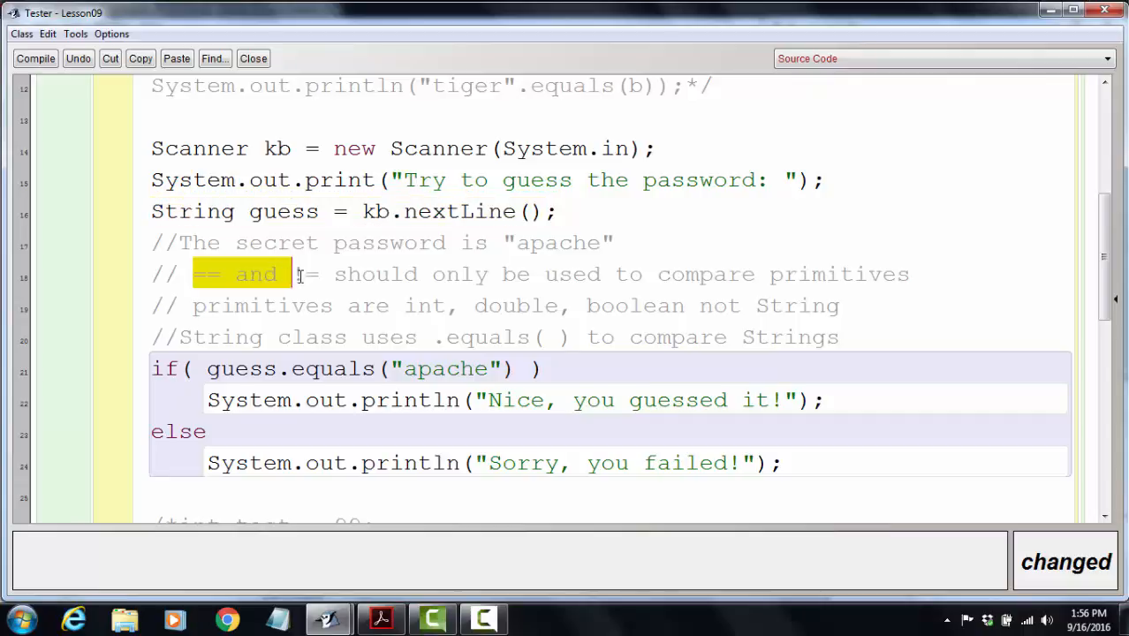
text(!=)
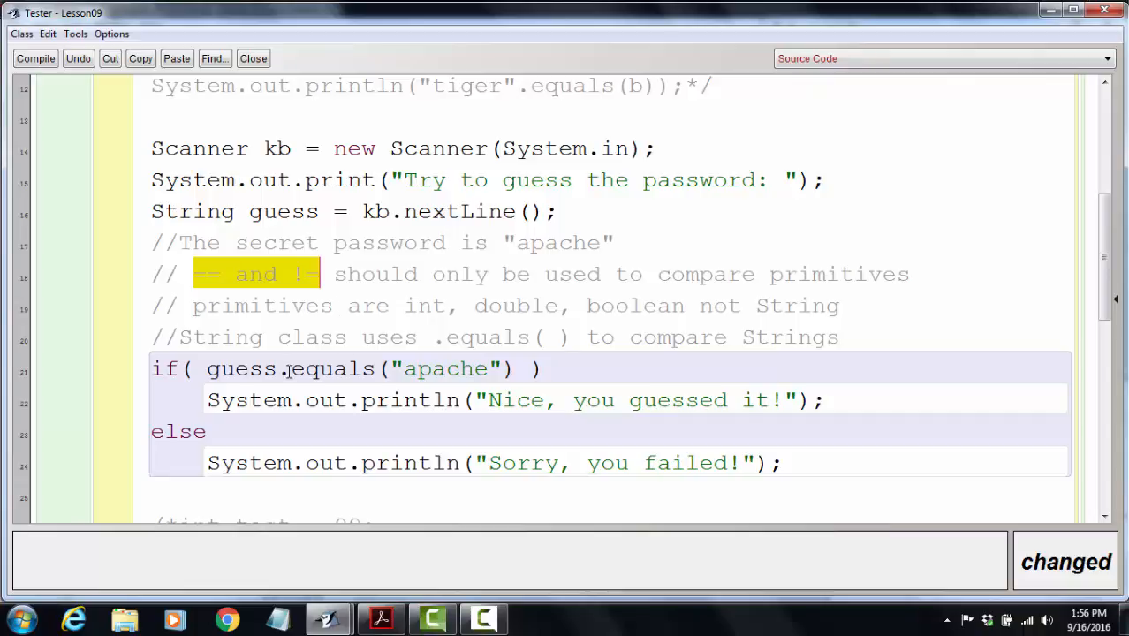
double_click(332, 369)
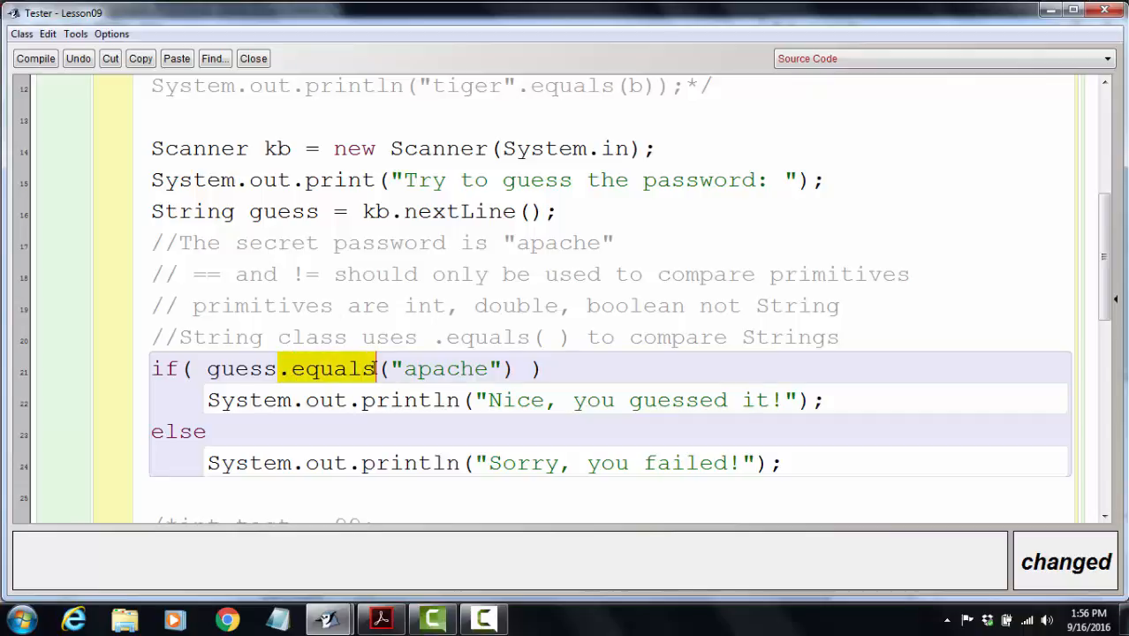
click(35, 59)
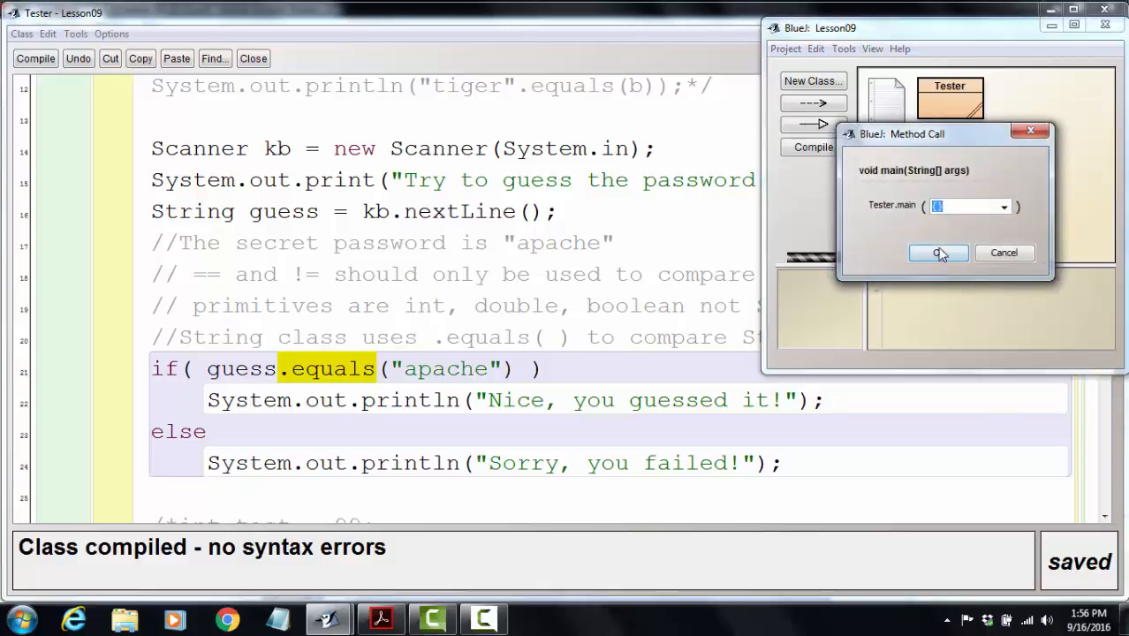
Run the password guesser with arcadia (rejected) and again with apache (accepted), then return to the source.
click(938, 253)
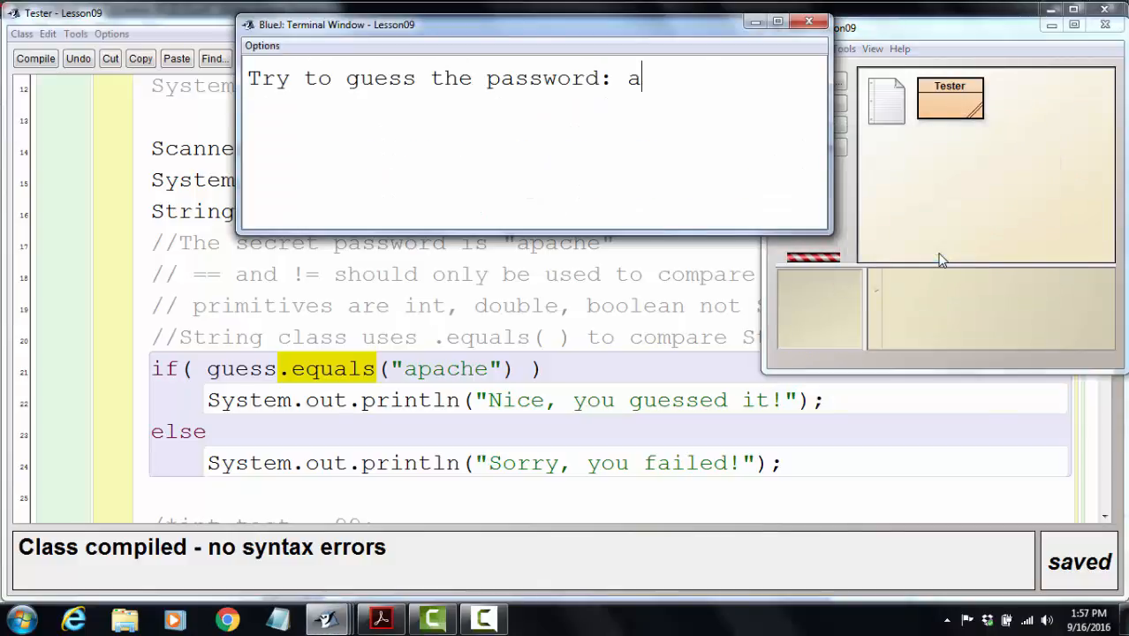
text(rcadia)
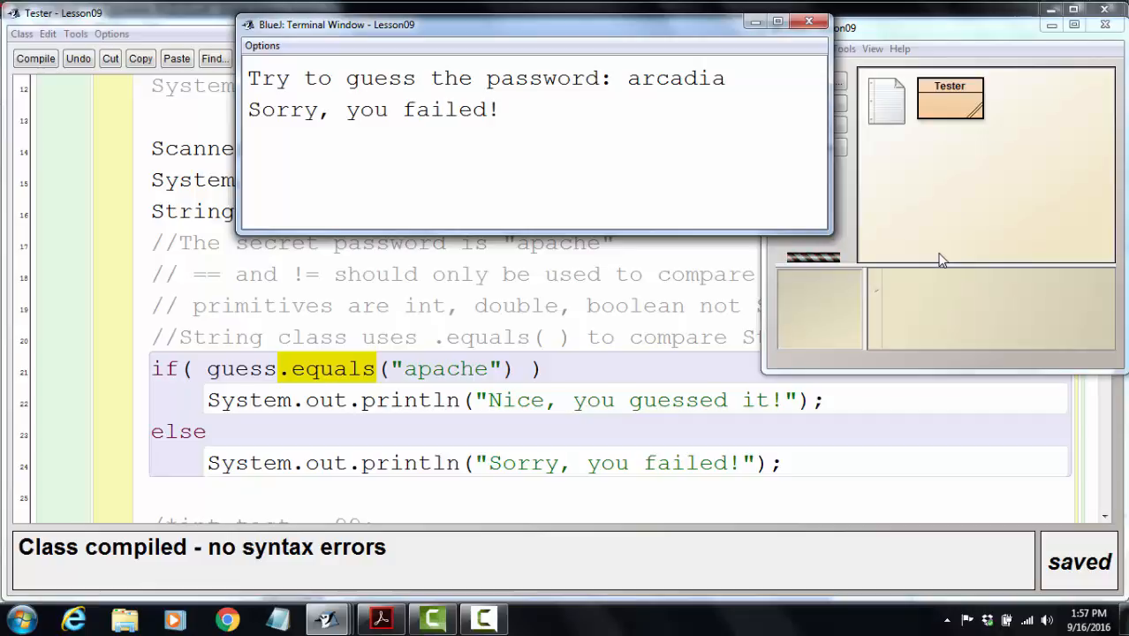
mouse_move(944, 139)
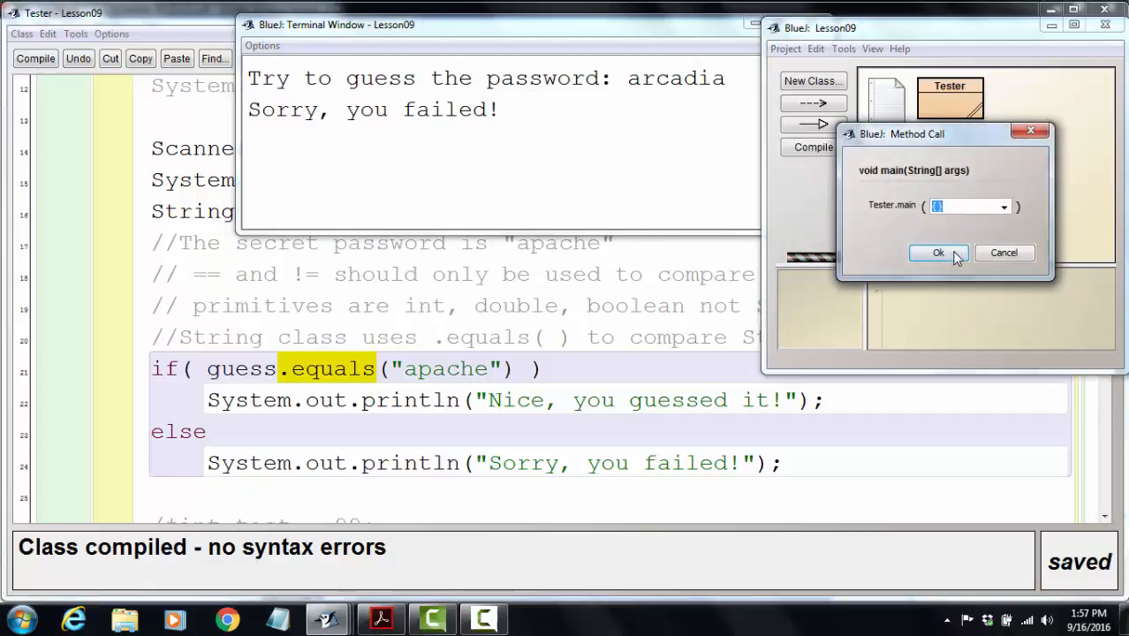
click(938, 253)
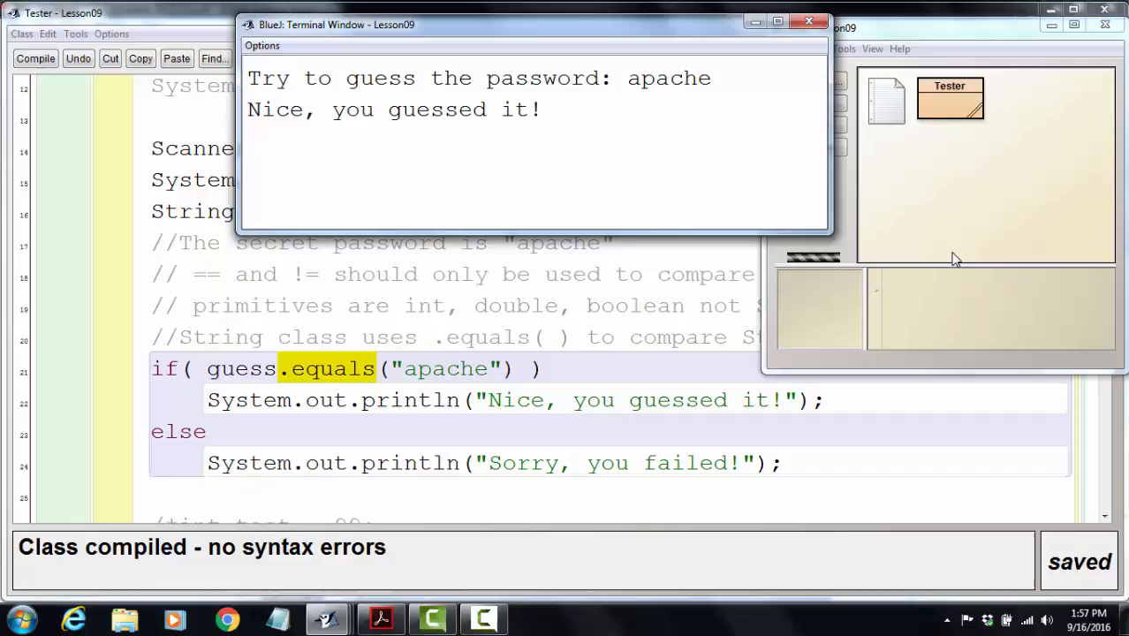
mouse_move(445, 134)
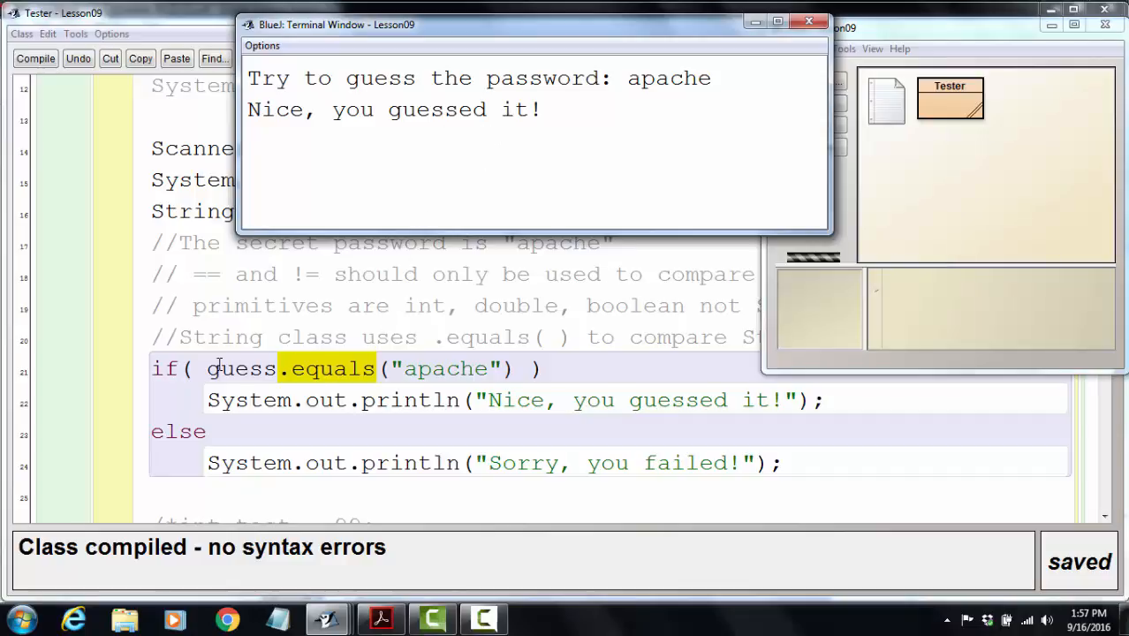
mouse_move(321, 372)
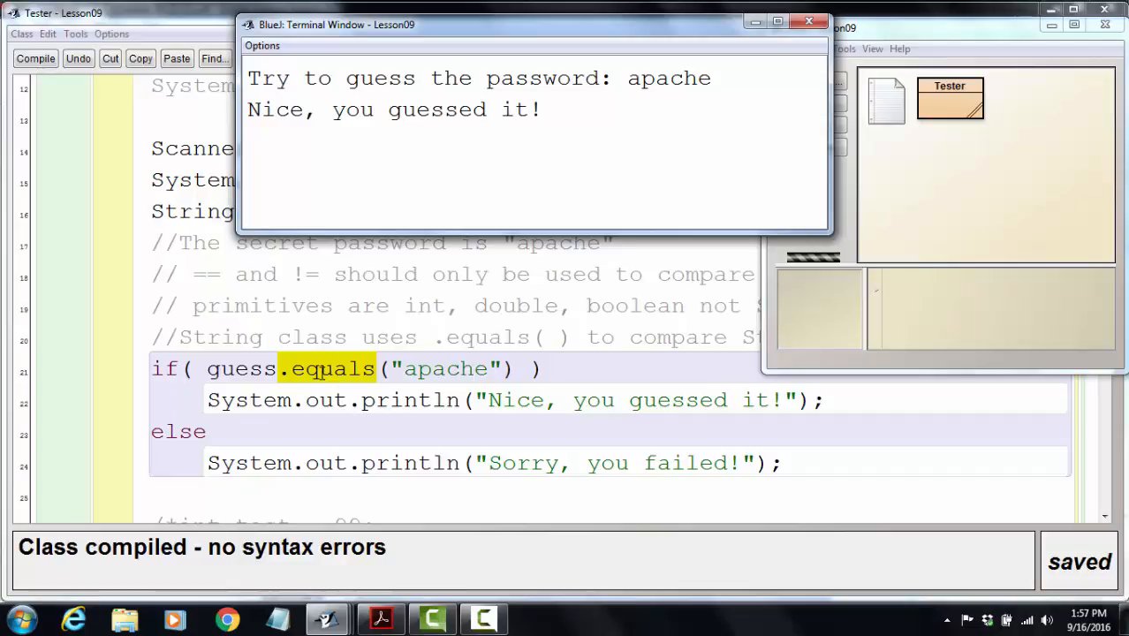
click(809, 21)
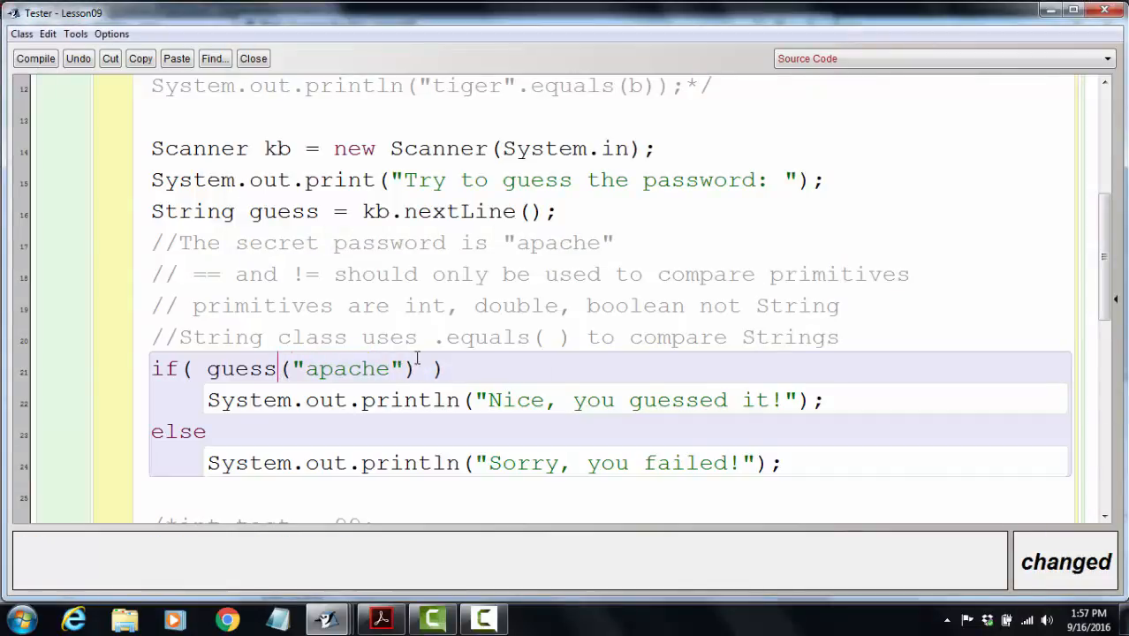
Change the check to guess == "apache", note the primitive-comparison comments, and compile Tester.
text(==)
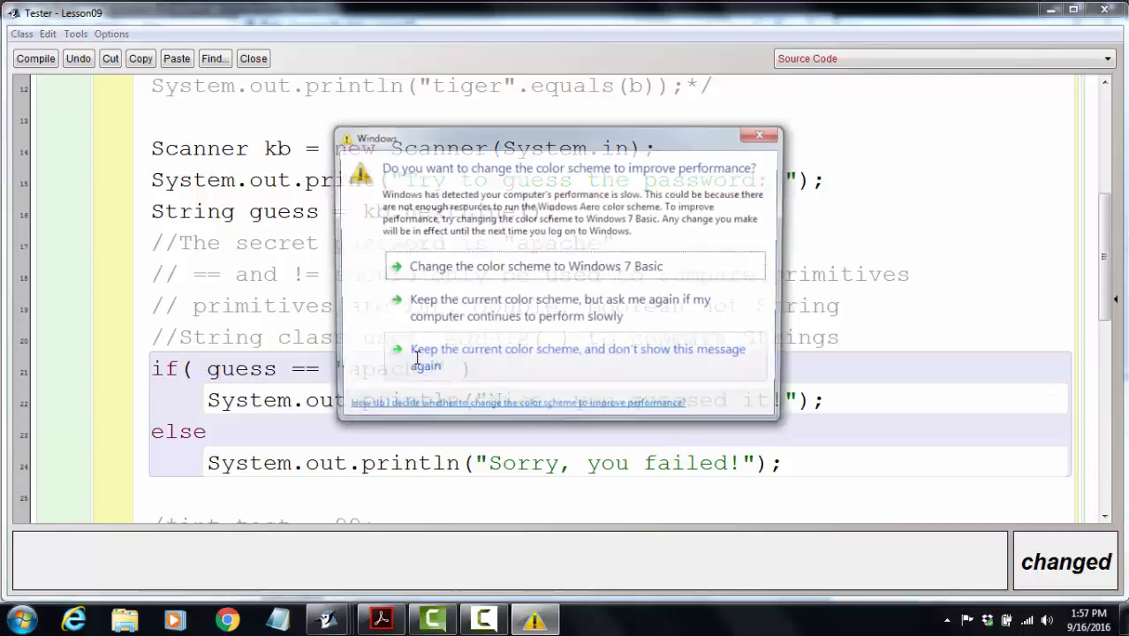
click(758, 135)
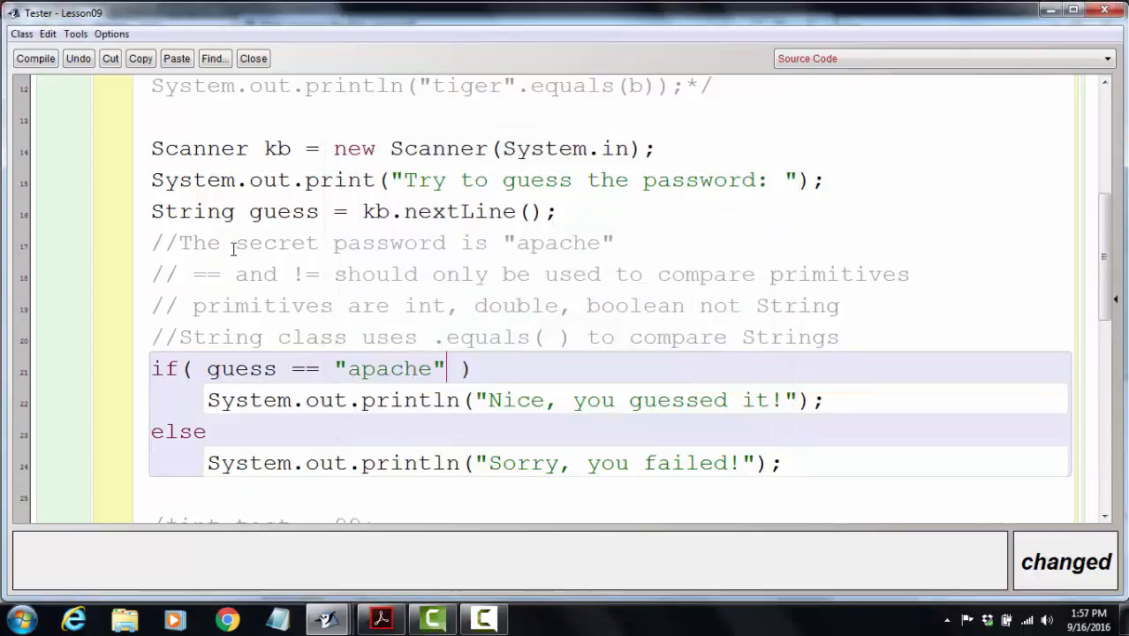
drag(182, 274, 583, 305)
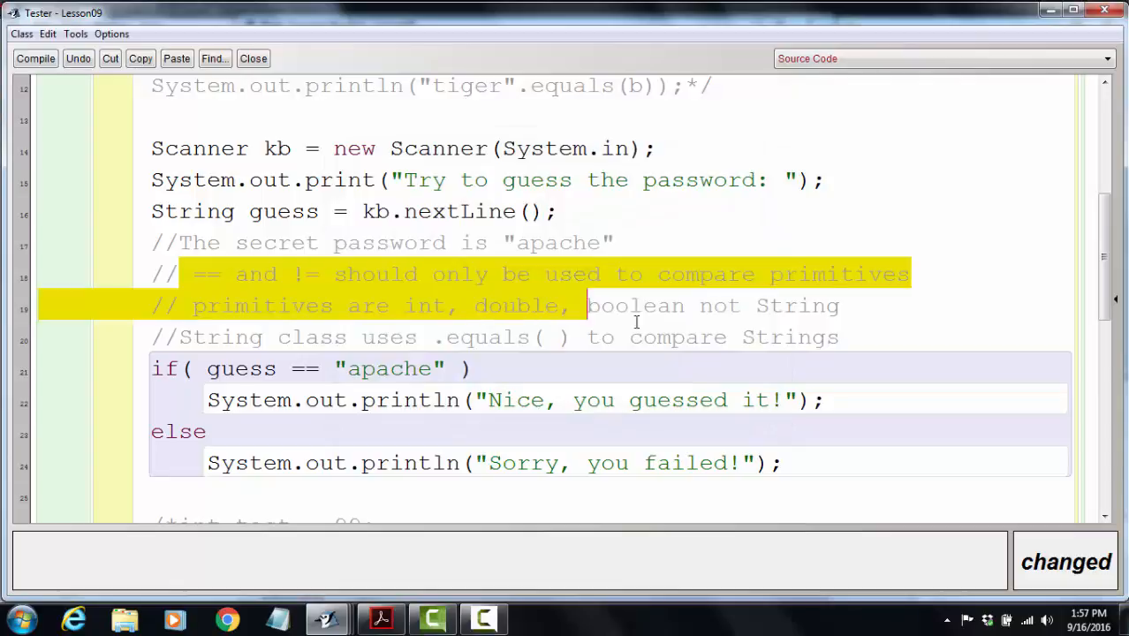
click(884, 274)
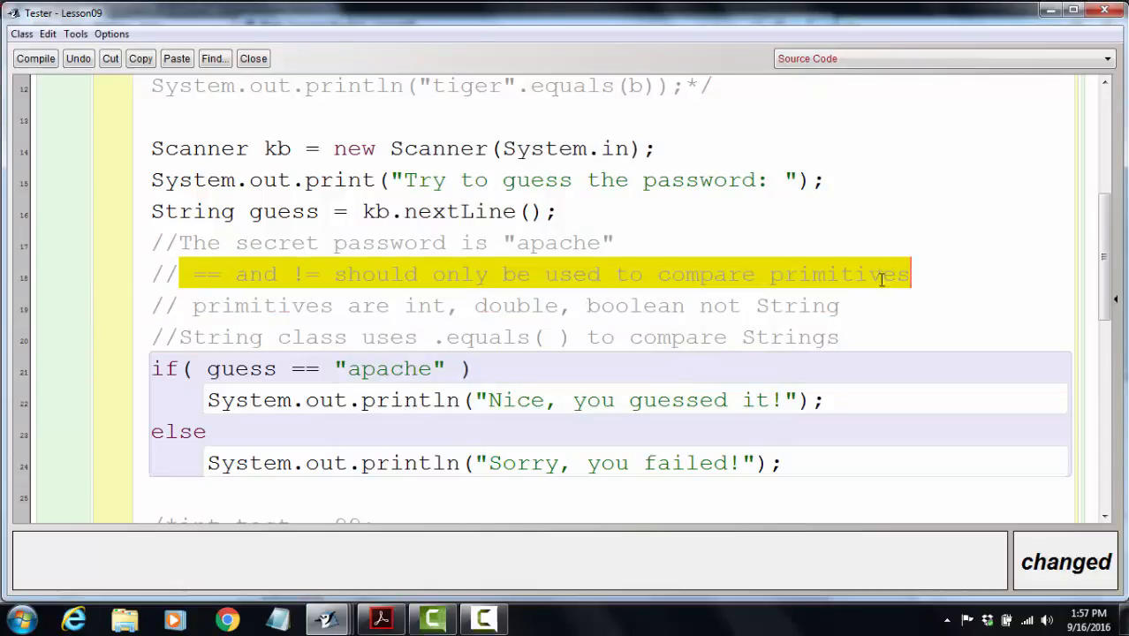
mouse_move(857, 292)
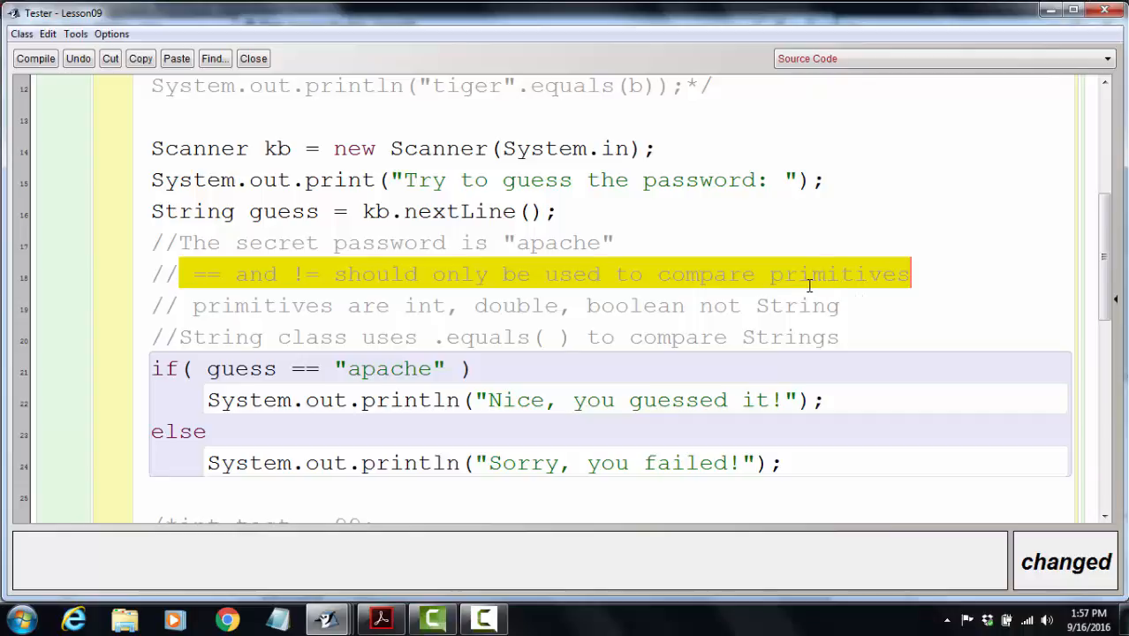
mouse_move(714, 317)
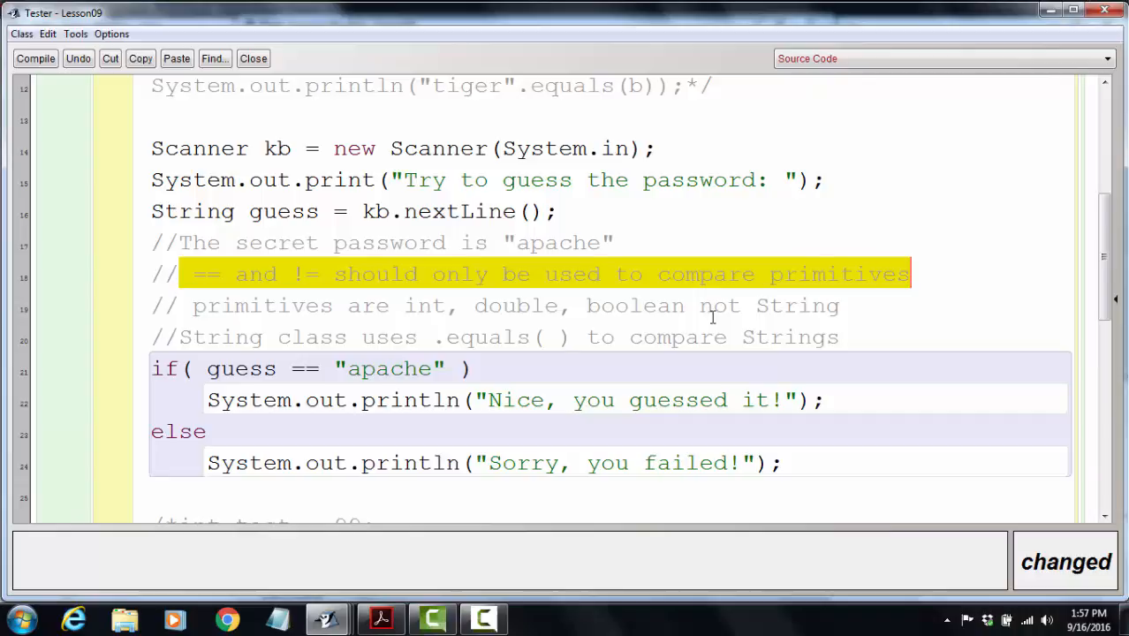
mouse_move(619, 352)
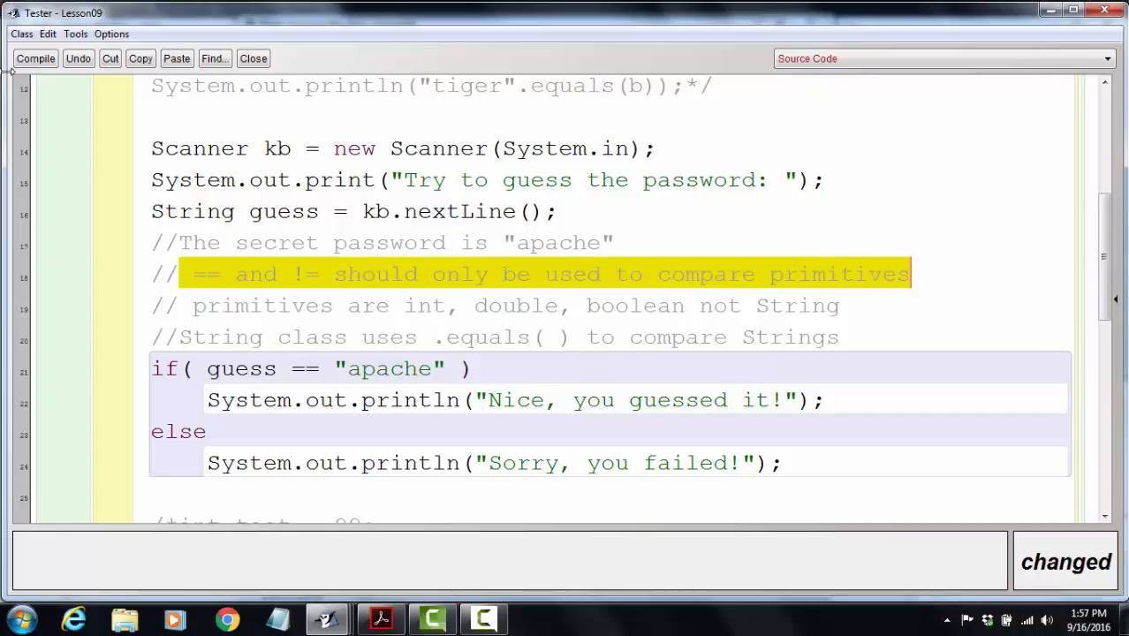
click(35, 59)
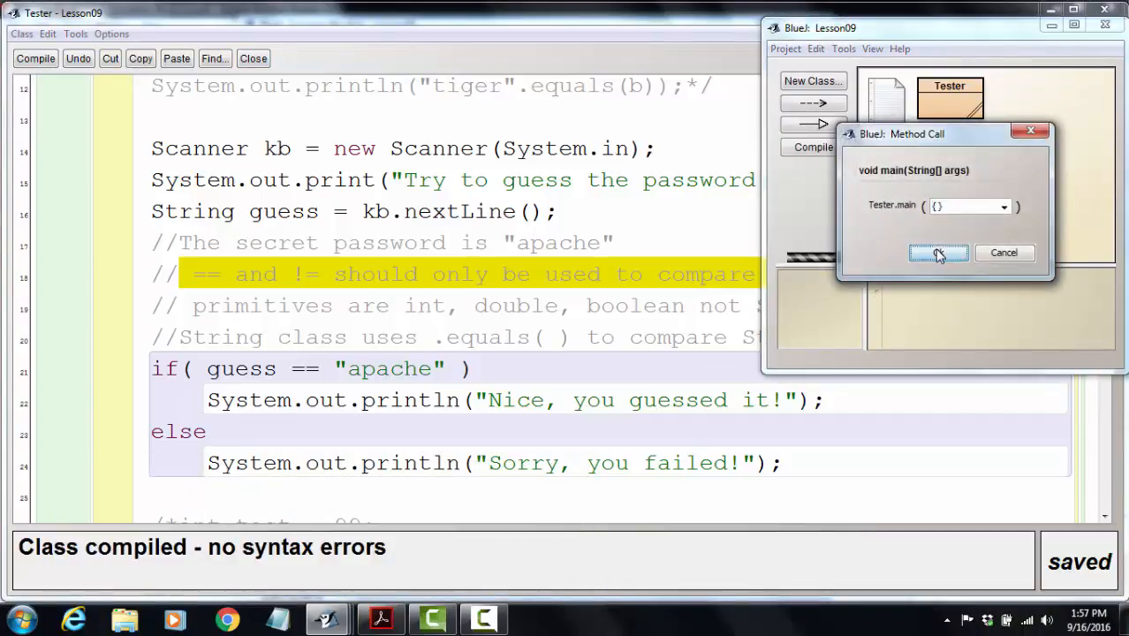
Run Tester's main with the == version and answer the prompt with apache.
click(938, 253)
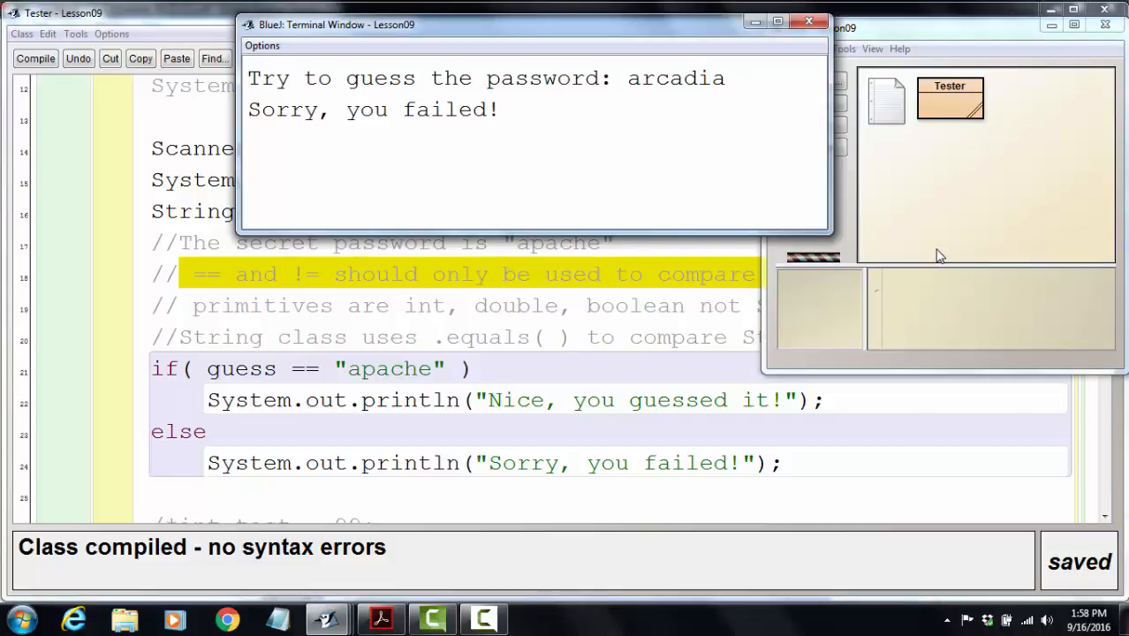
right_click(950, 99)
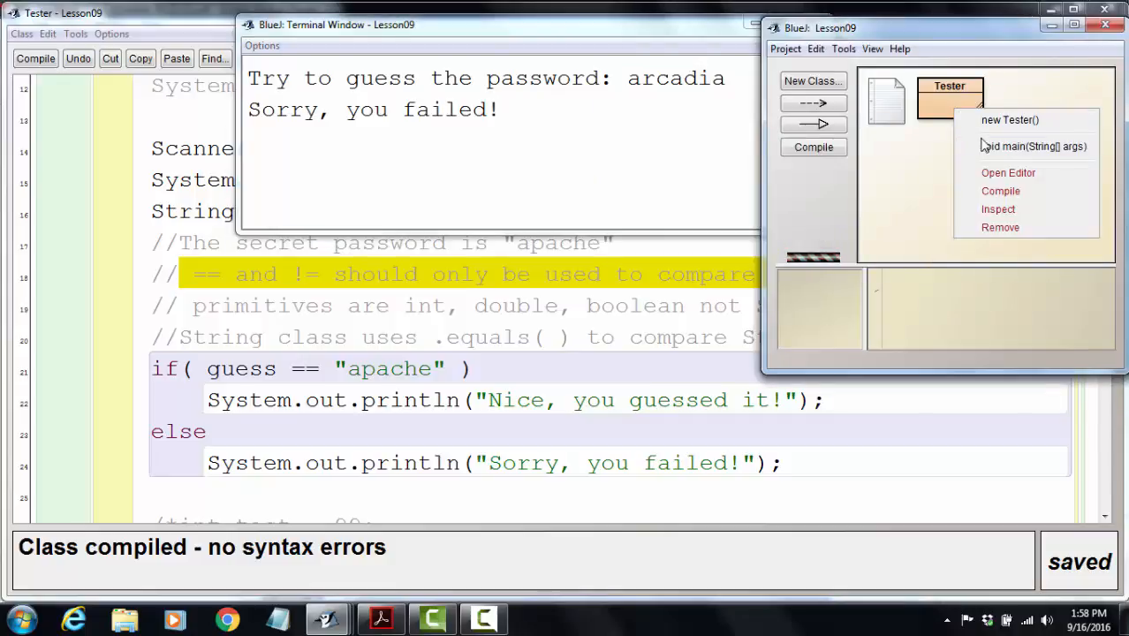
click(1034, 145)
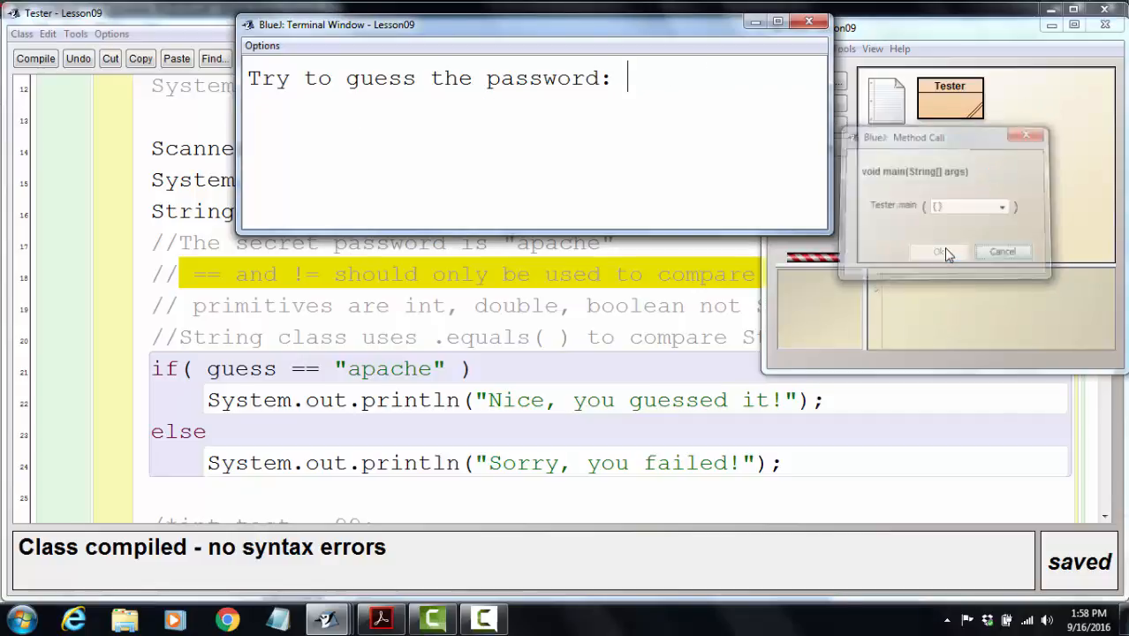
text(apache)
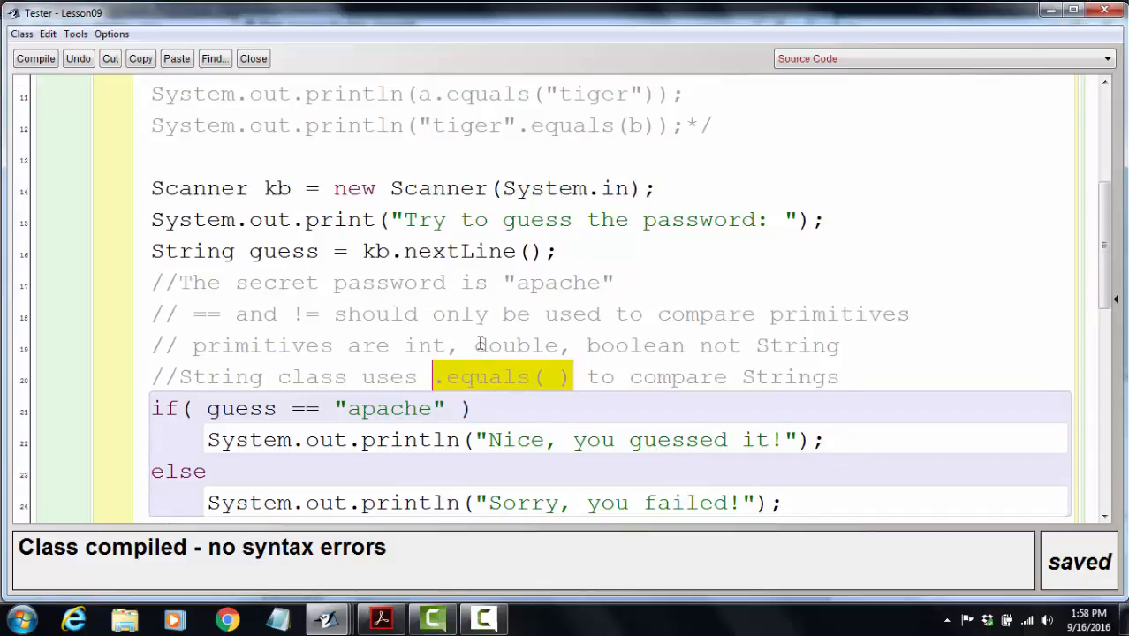
Uncomment the string .equals examples and point out the "cat" argument being compared.
scroll(up, 3)
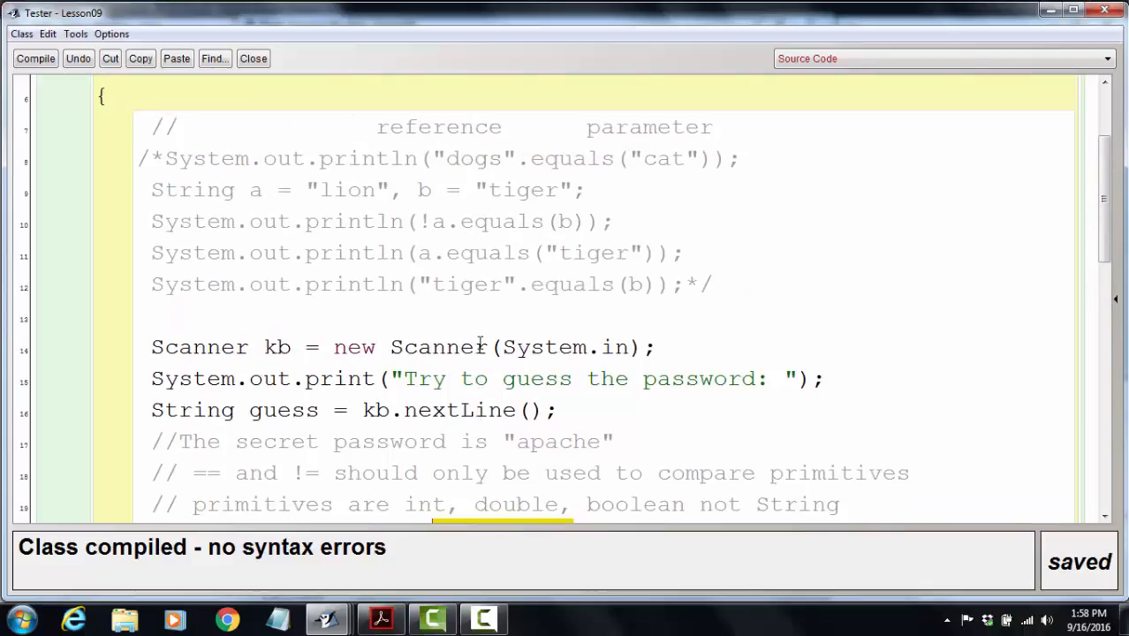
double_click(698, 283)
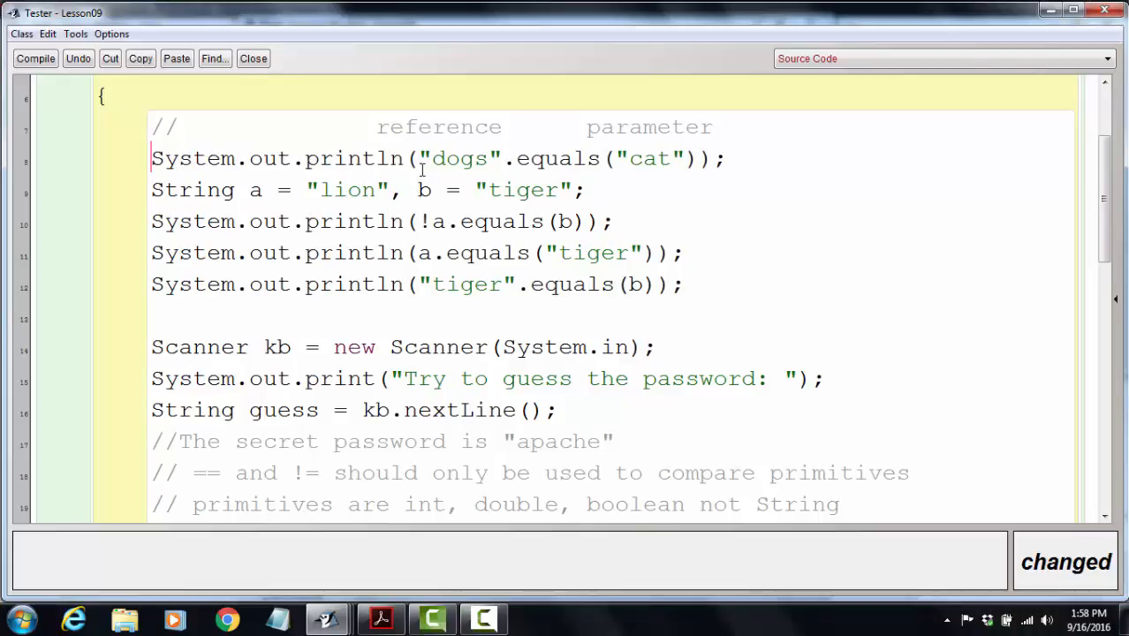
double_click(459, 159)
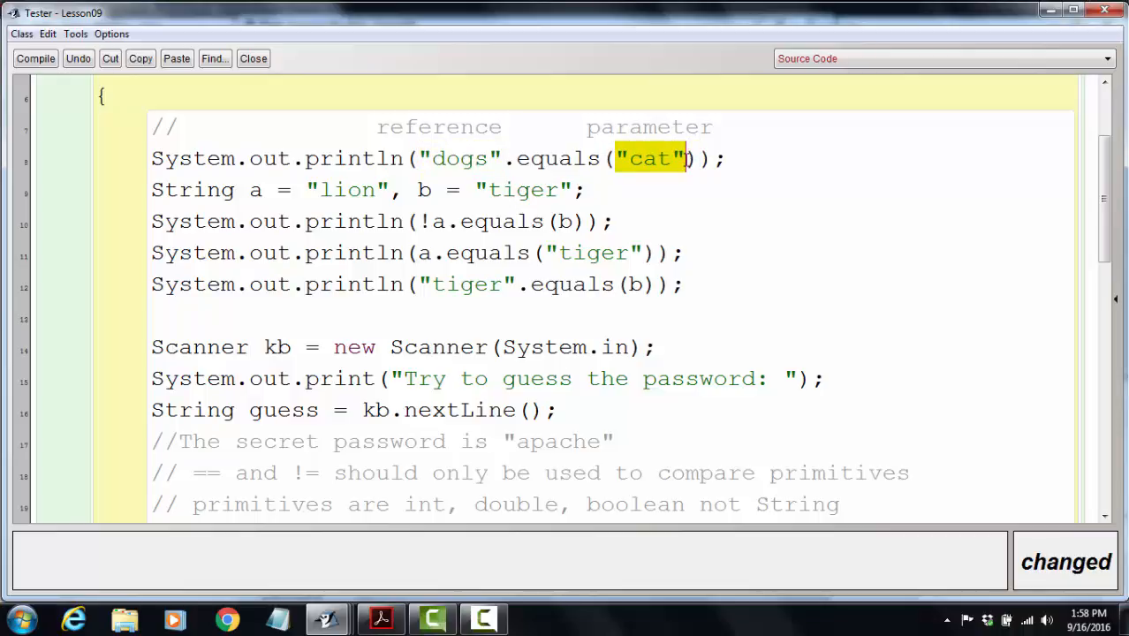
double_click(412, 127)
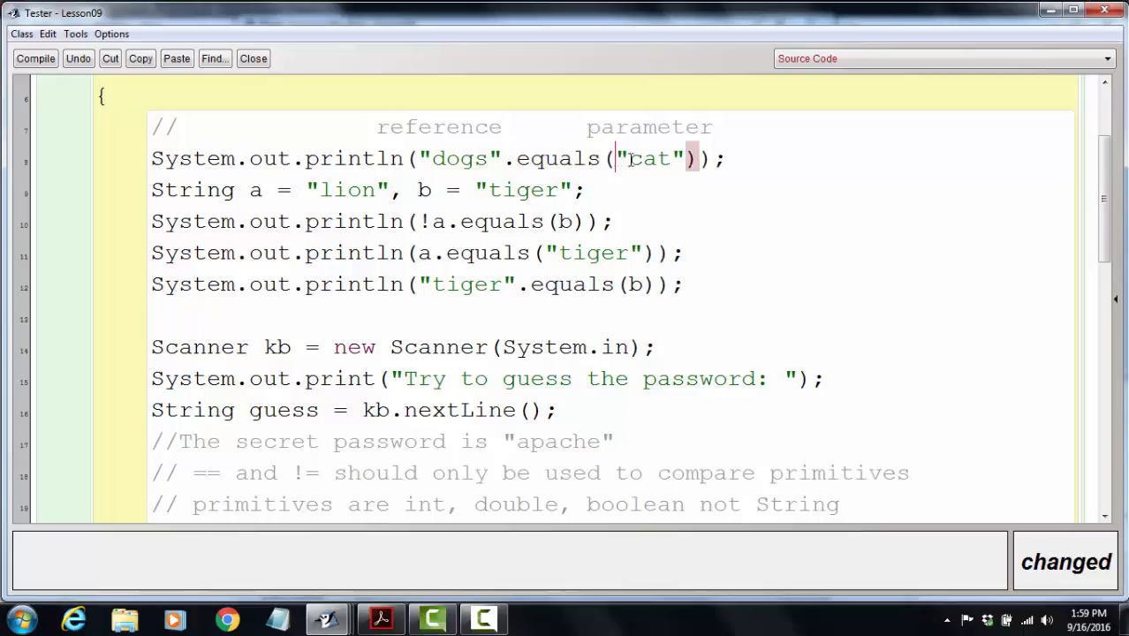
double_click(650, 159)
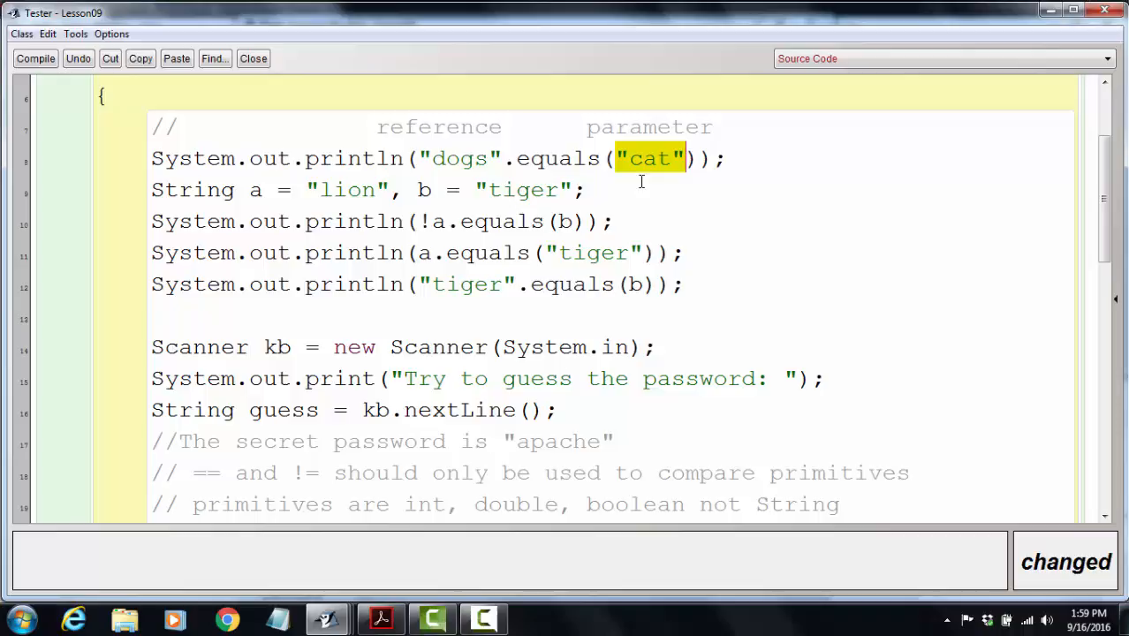
Point out variable b and the not operator in the negated comparisons, then compile Tester.
click(433, 221)
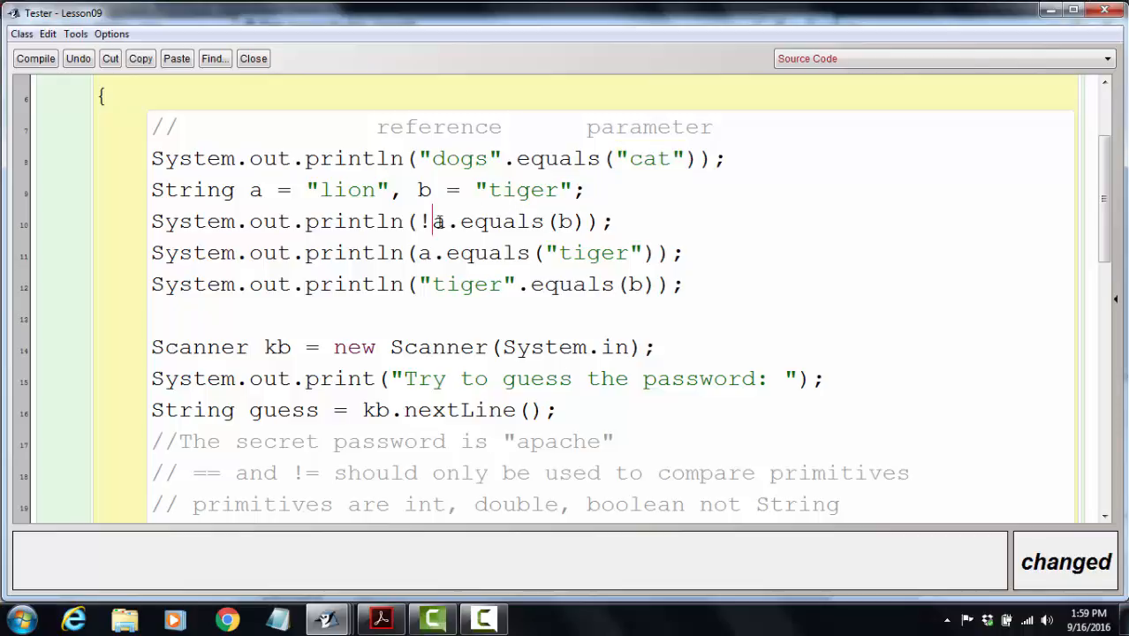
double_click(435, 220)
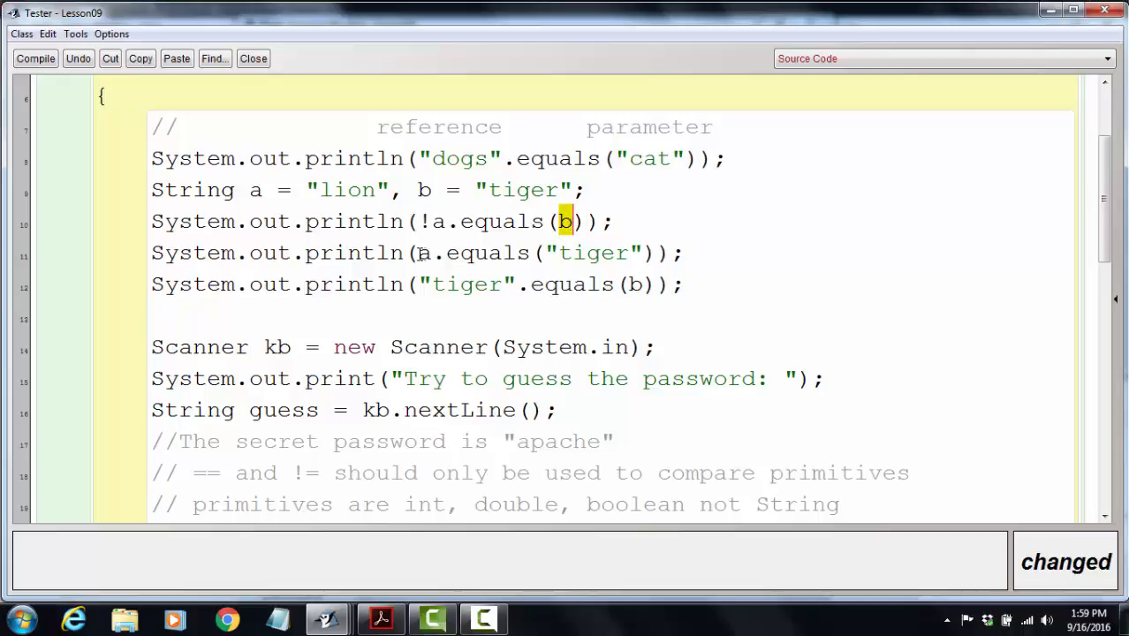
double_click(424, 252)
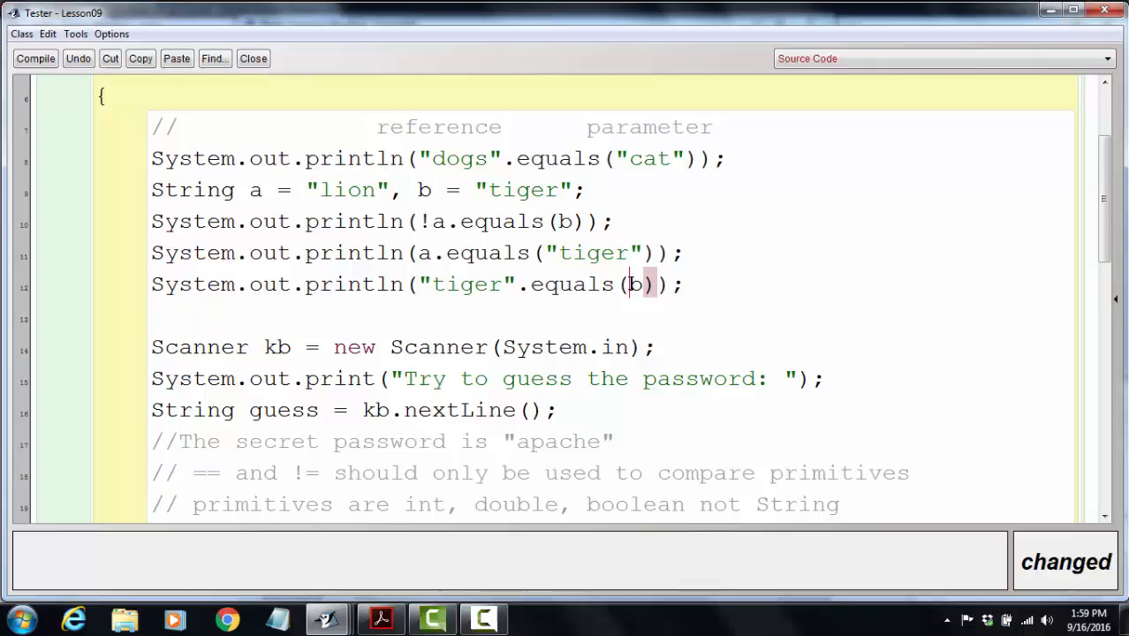
double_click(636, 283)
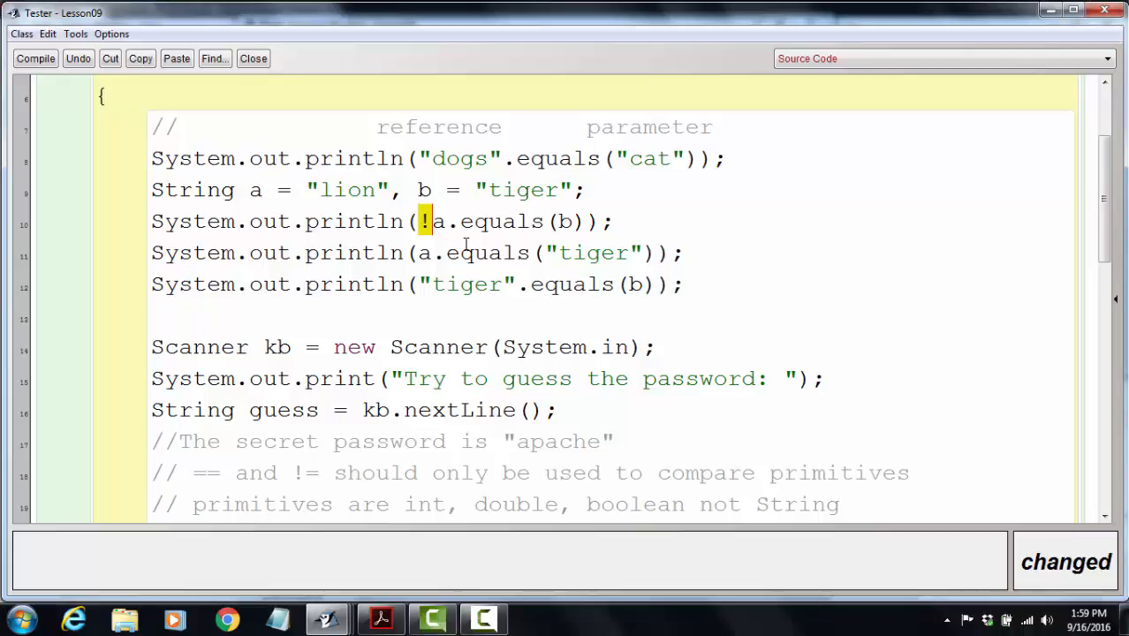
click(36, 59)
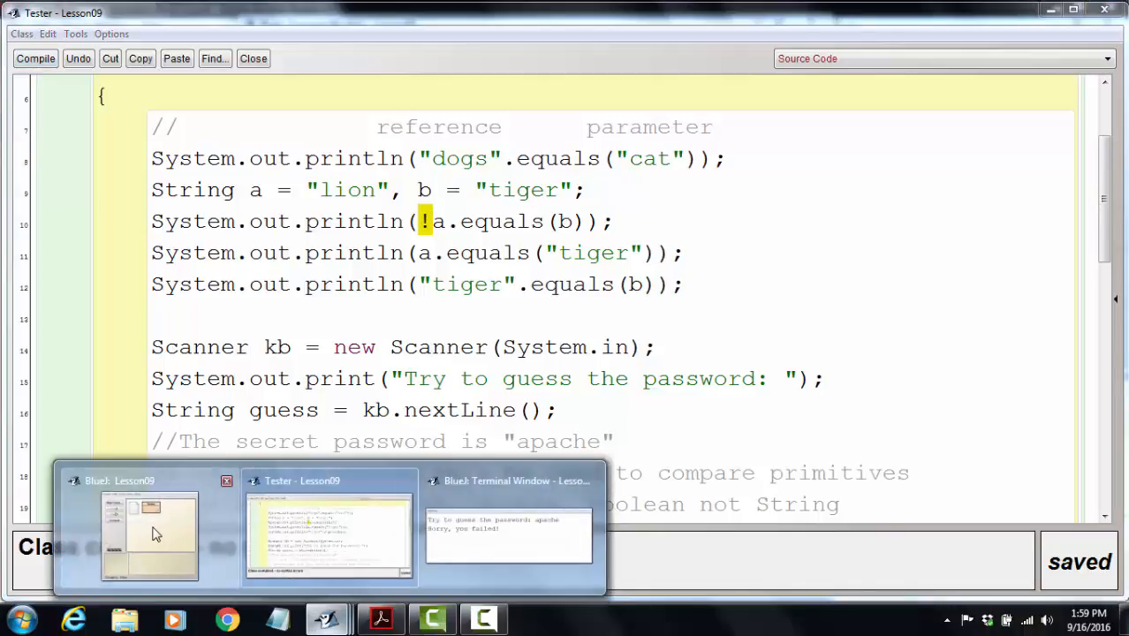
Run main to print false, true, false, true and answer the prompt with apache.
click(150, 537)
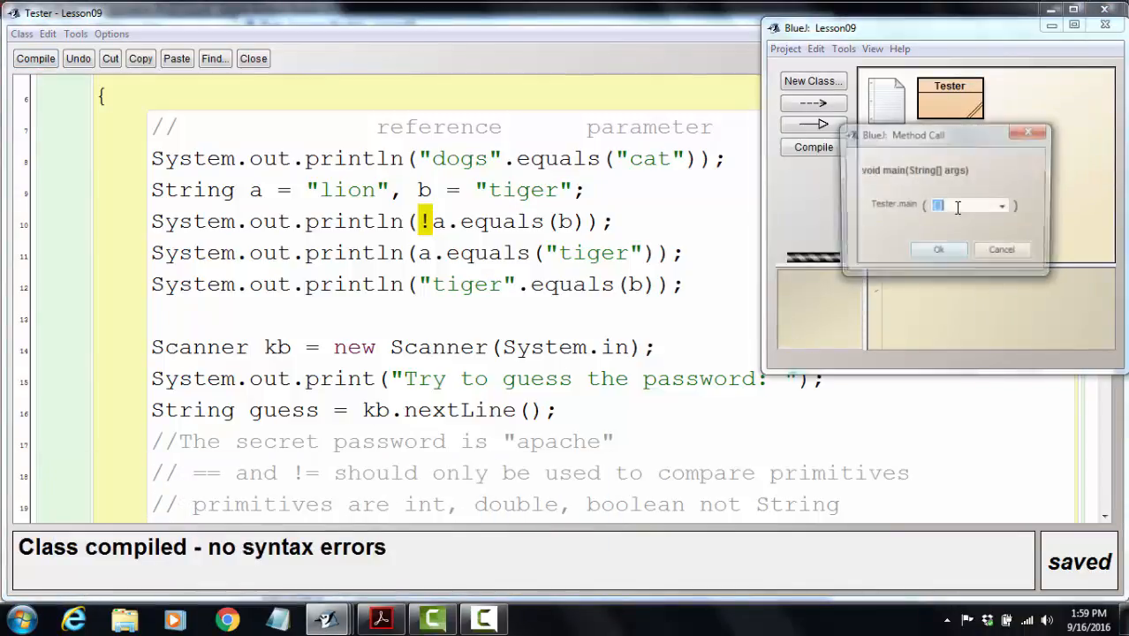
click(938, 250)
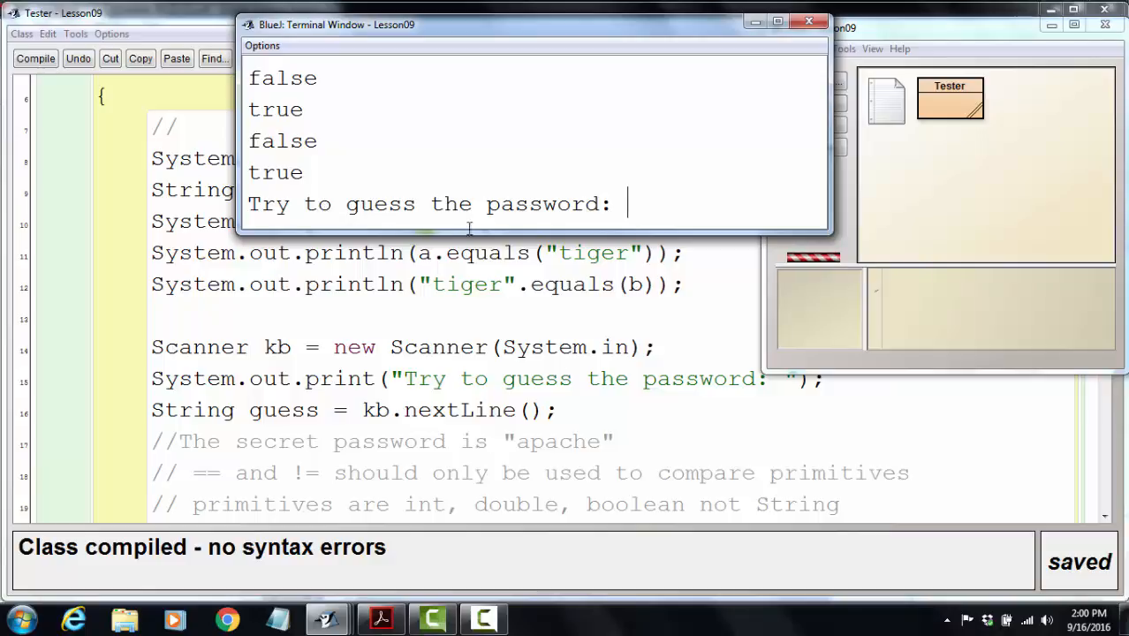
text(apache)
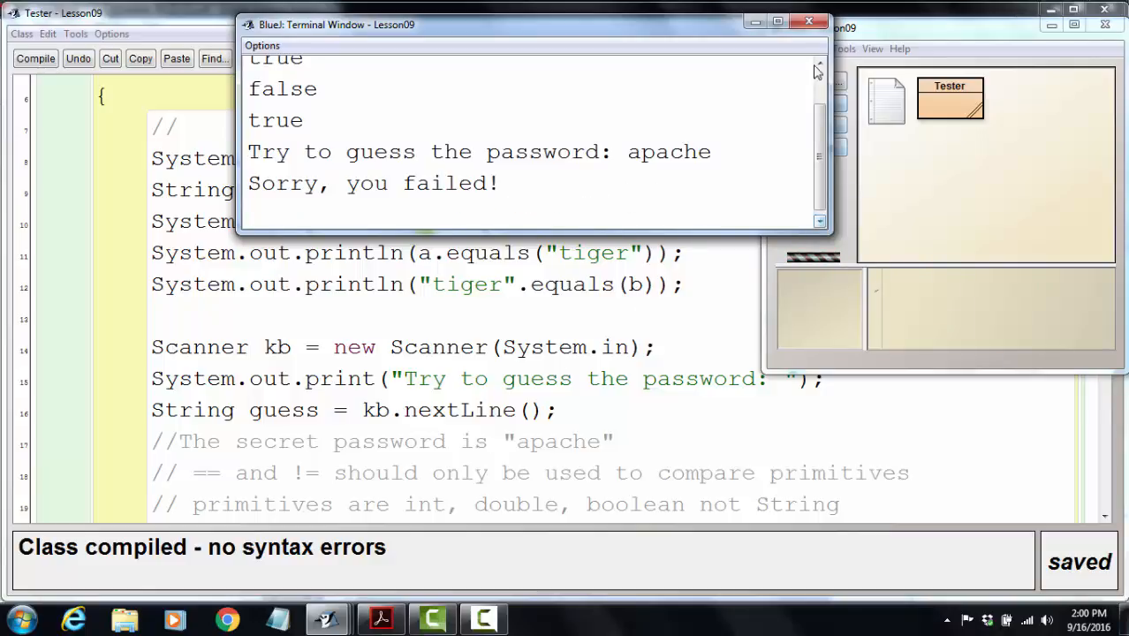
click(810, 21)
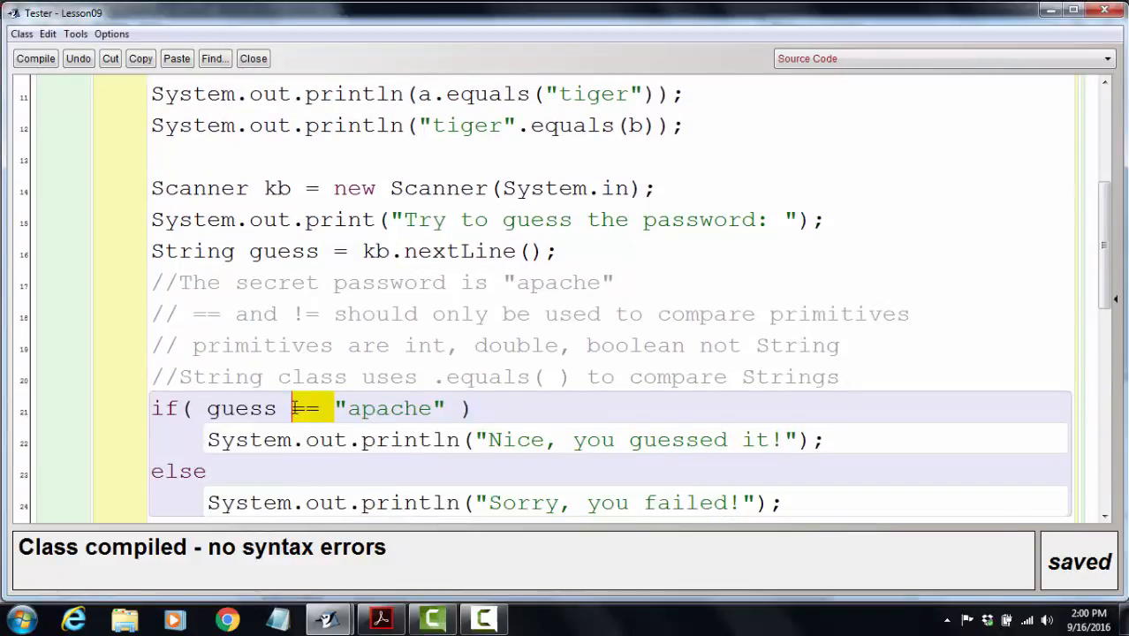
Rewrite the if condition to read guess.equals("apache".
text(.e)
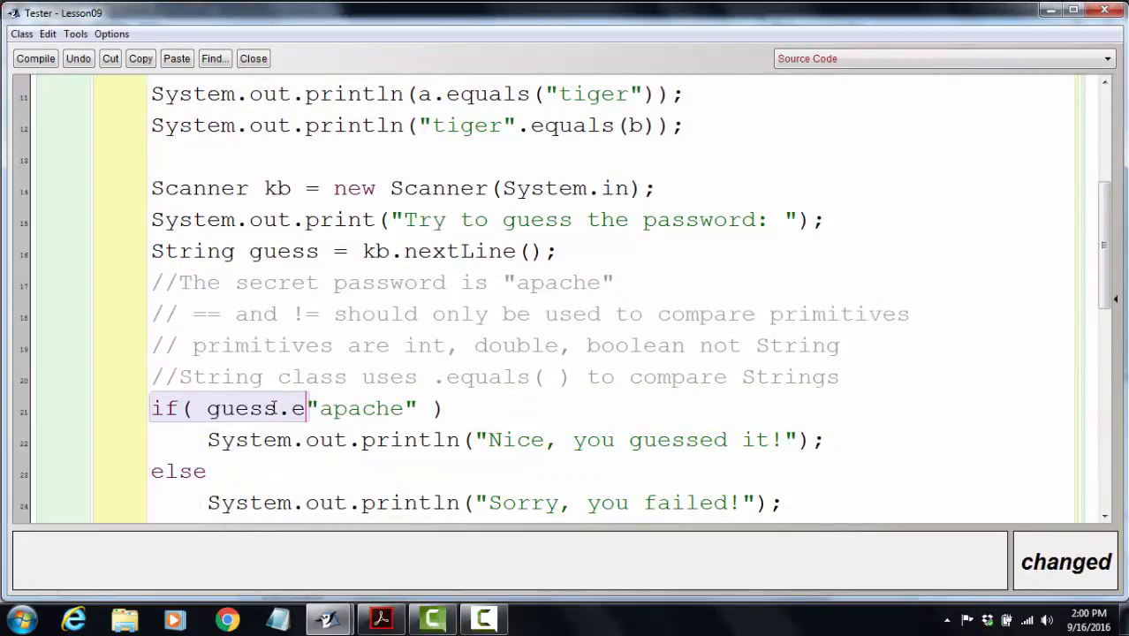
text(quals()
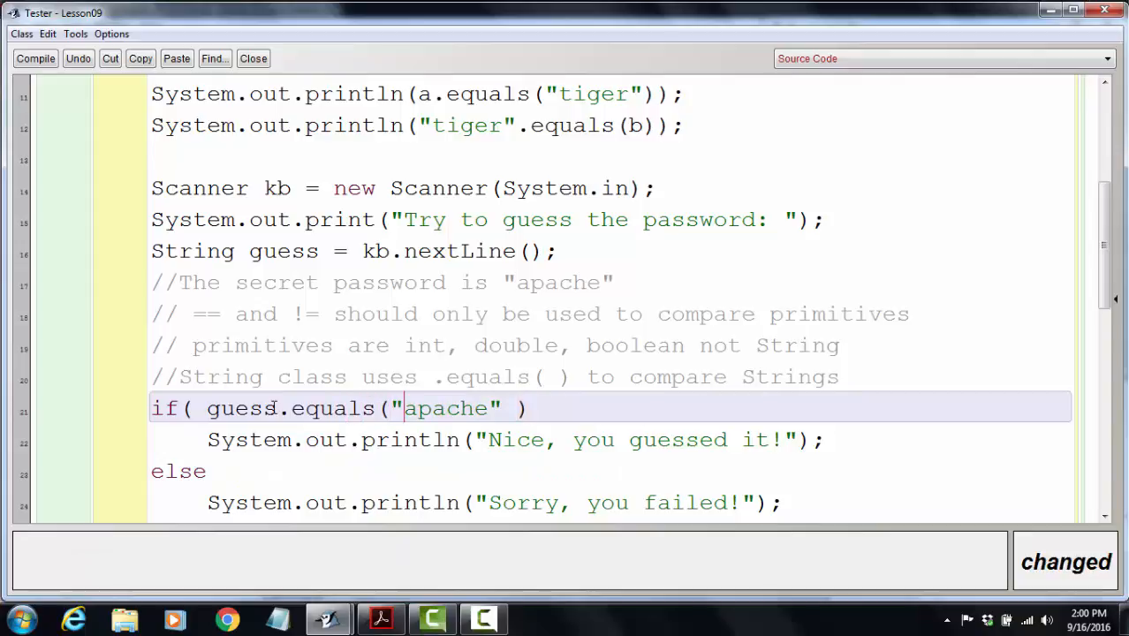